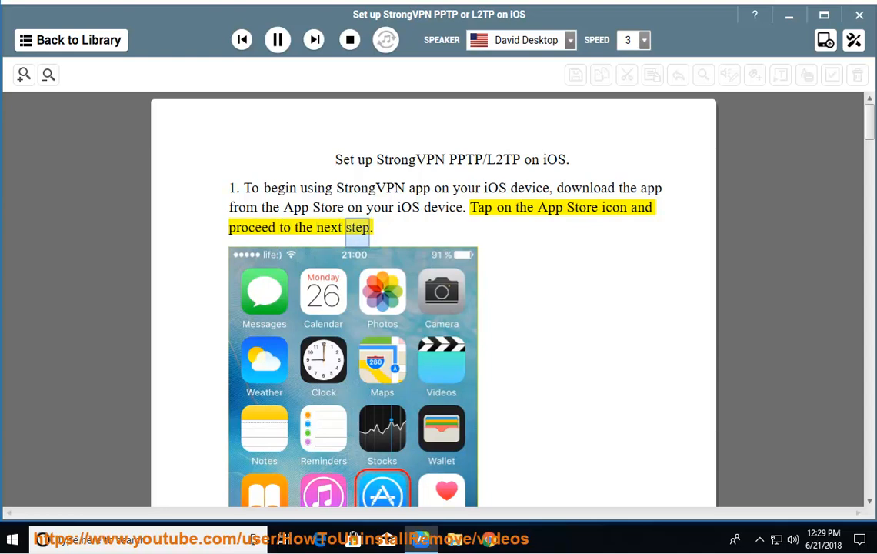
scroll("down", 3)
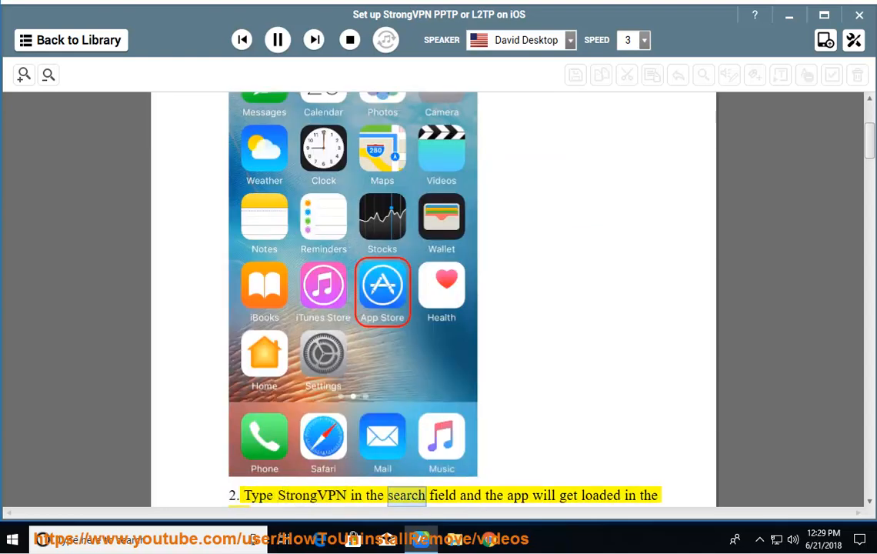
scroll("down", 3)
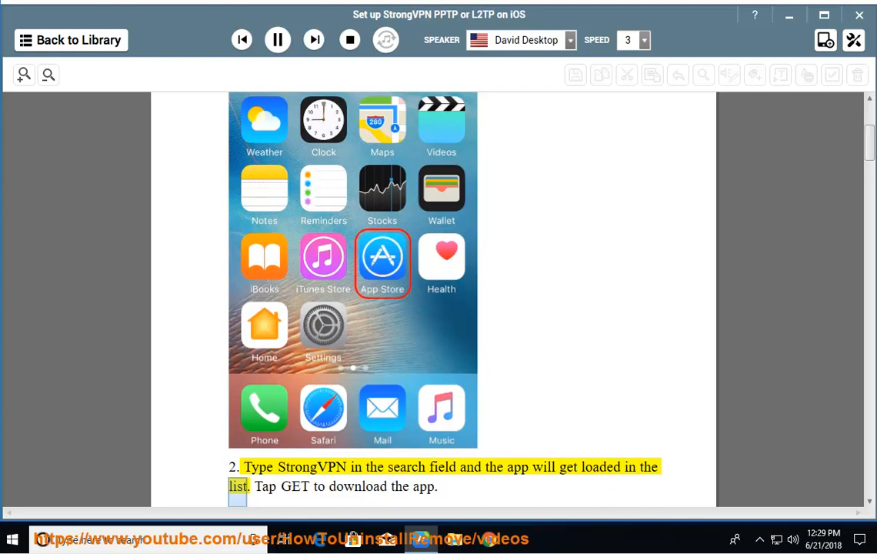
scroll("down", 3)
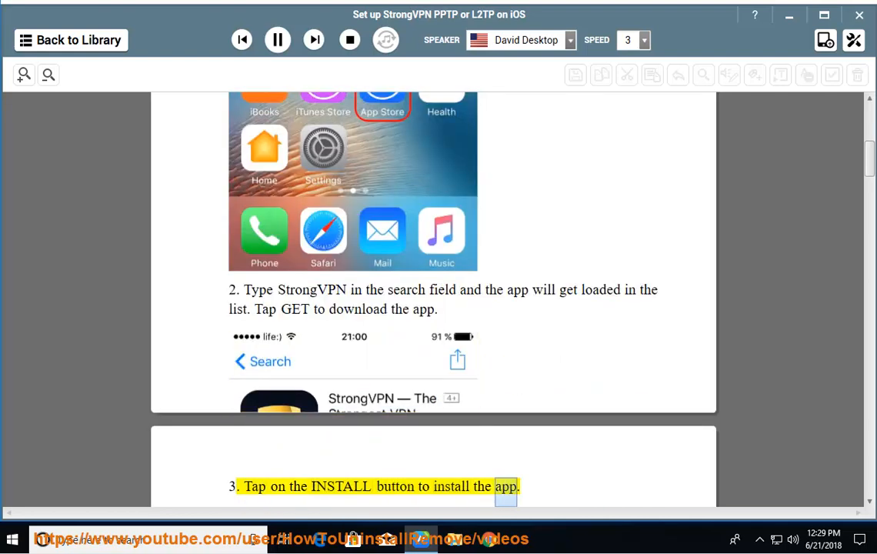
scroll("down", 3)
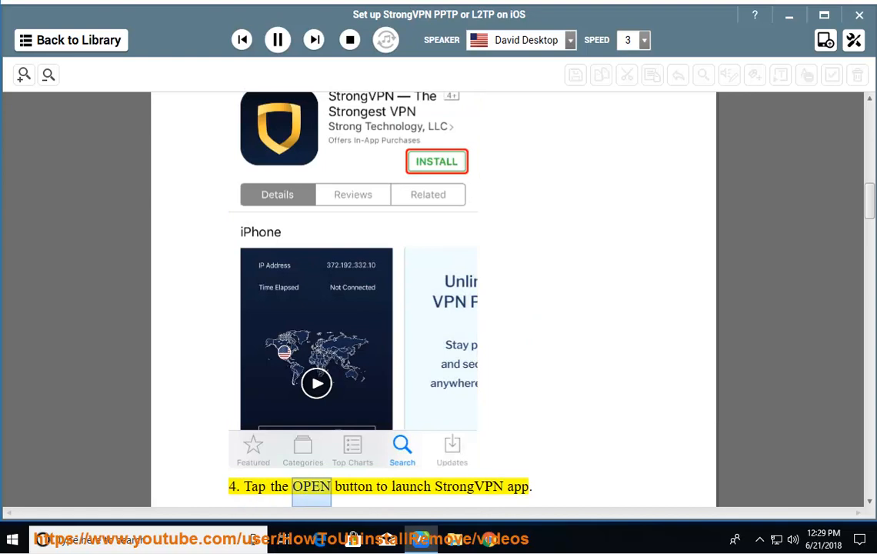
scroll("down", 3)
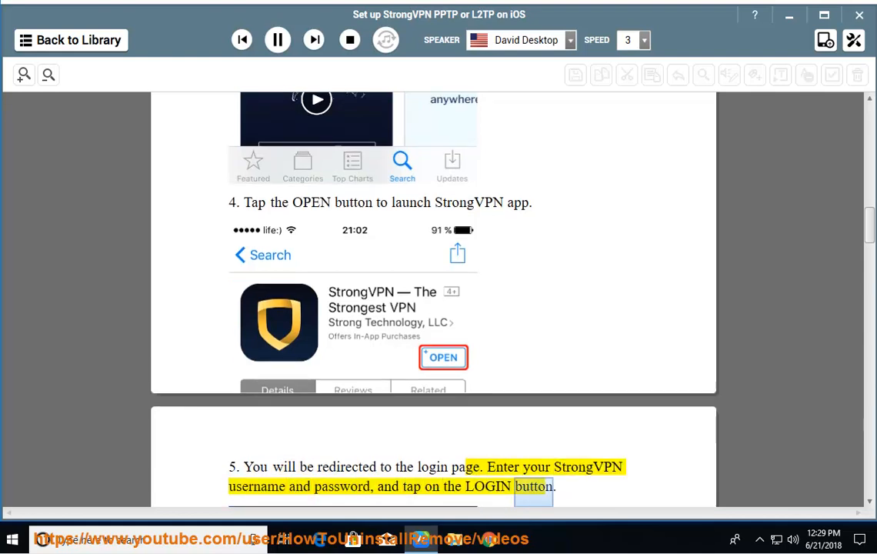
scroll("down", 3)
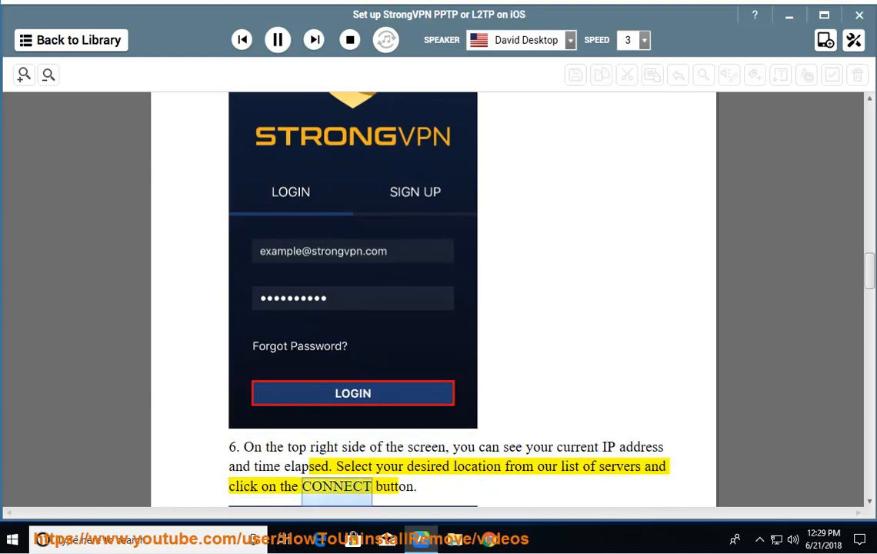
scroll("down", 3)
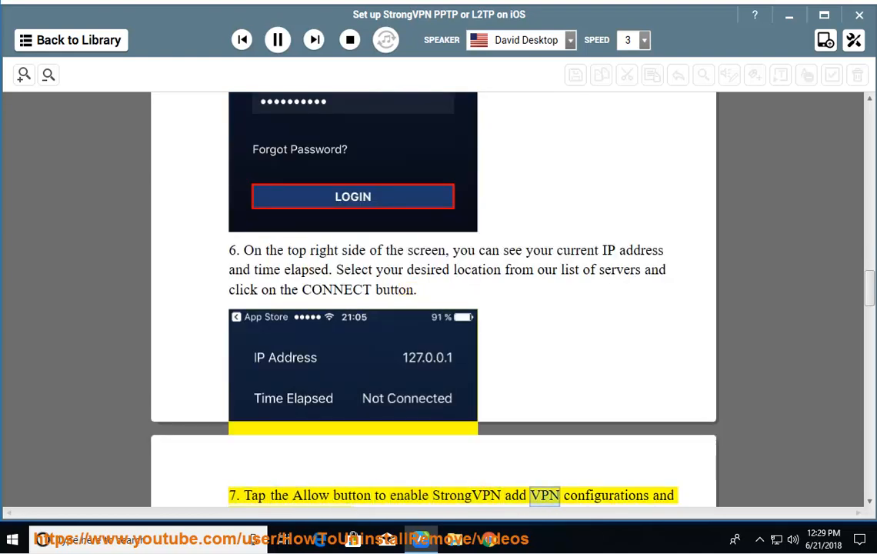
scroll("down", 3)
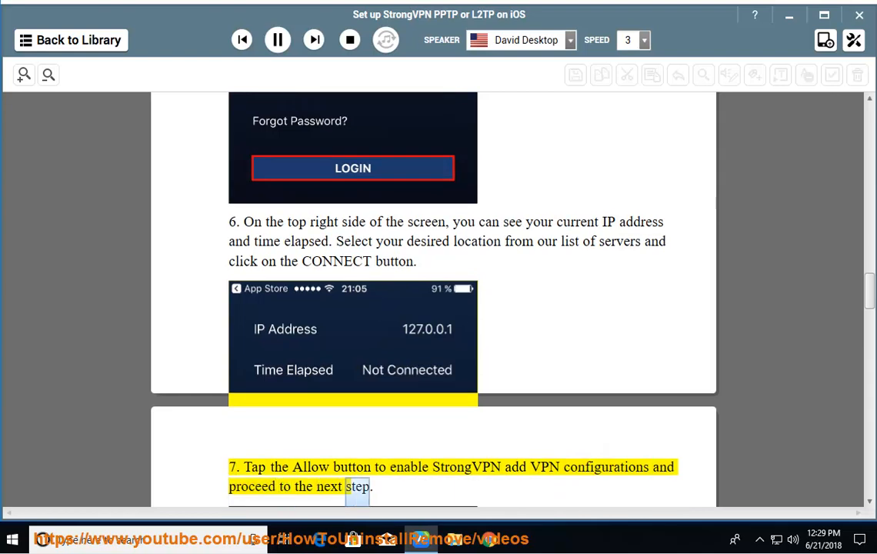
scroll("down", 3)
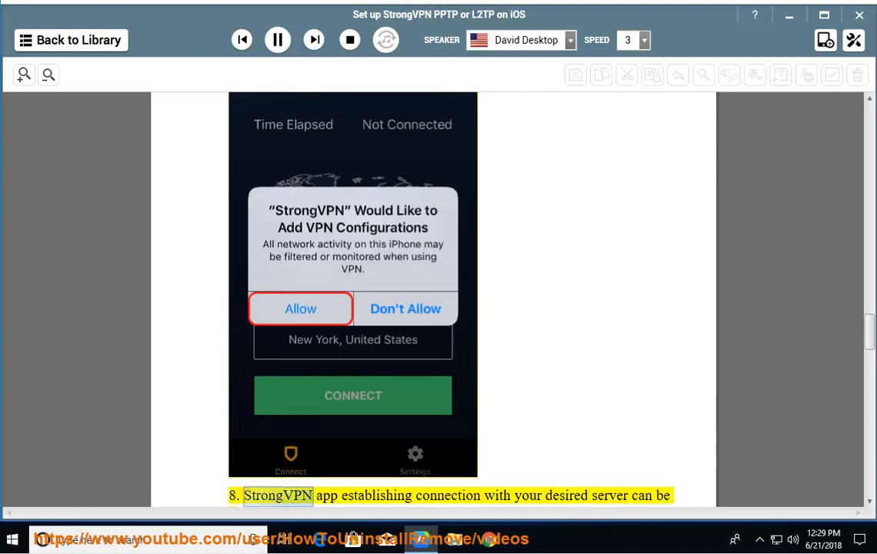
scroll("down", 3)
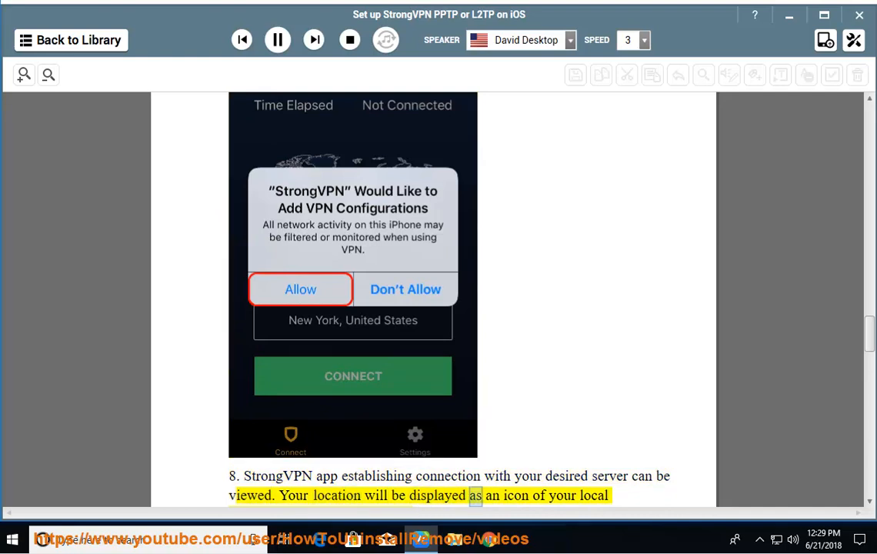
scroll("down", 3)
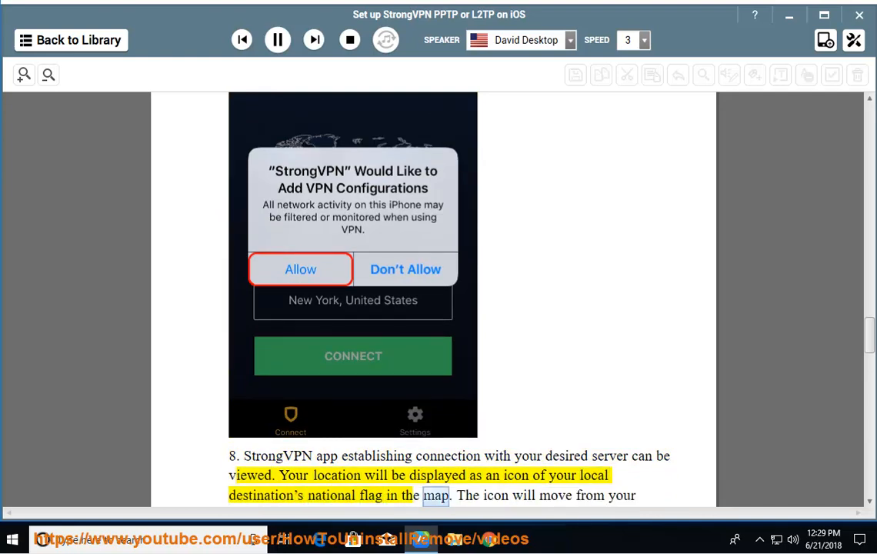
scroll("down", 3)
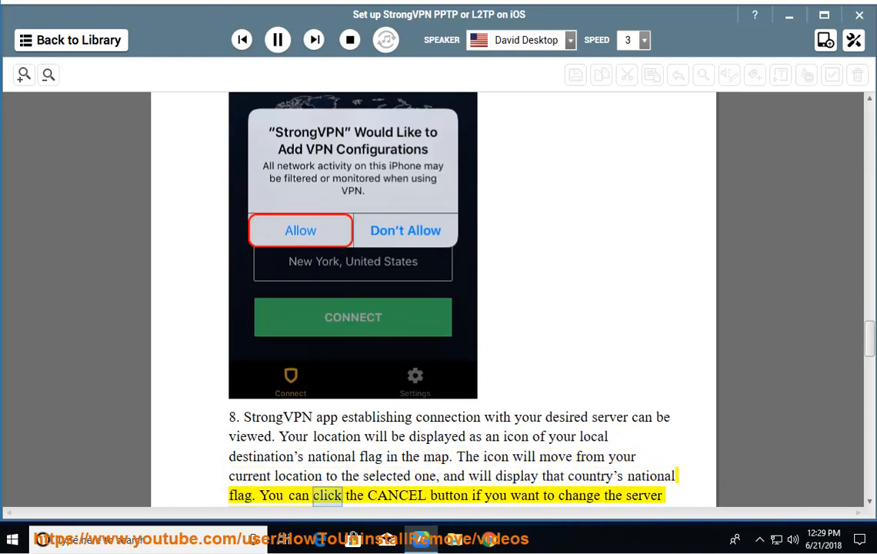
scroll("down", 3)
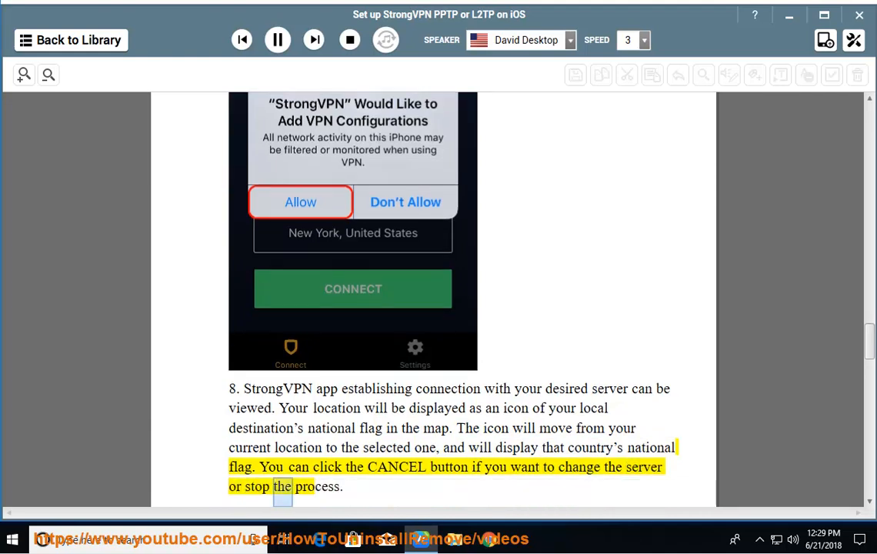
scroll("down", 3)
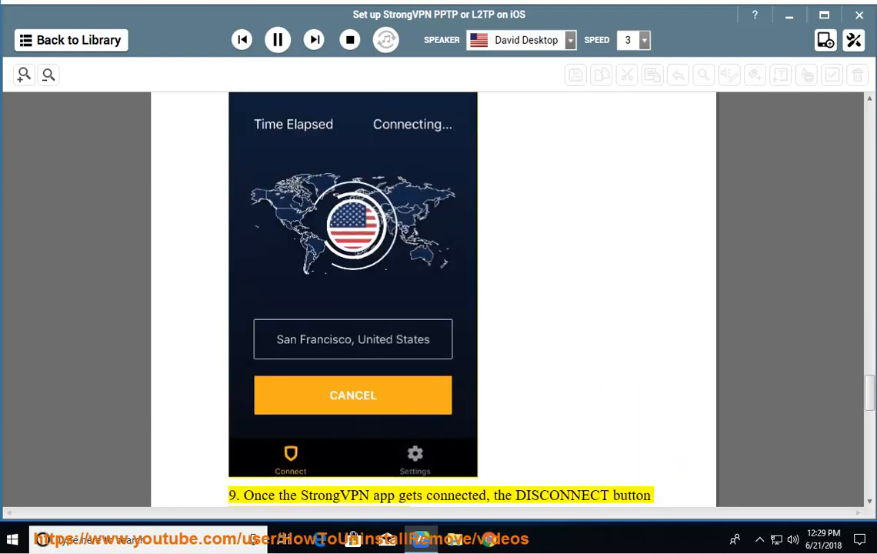